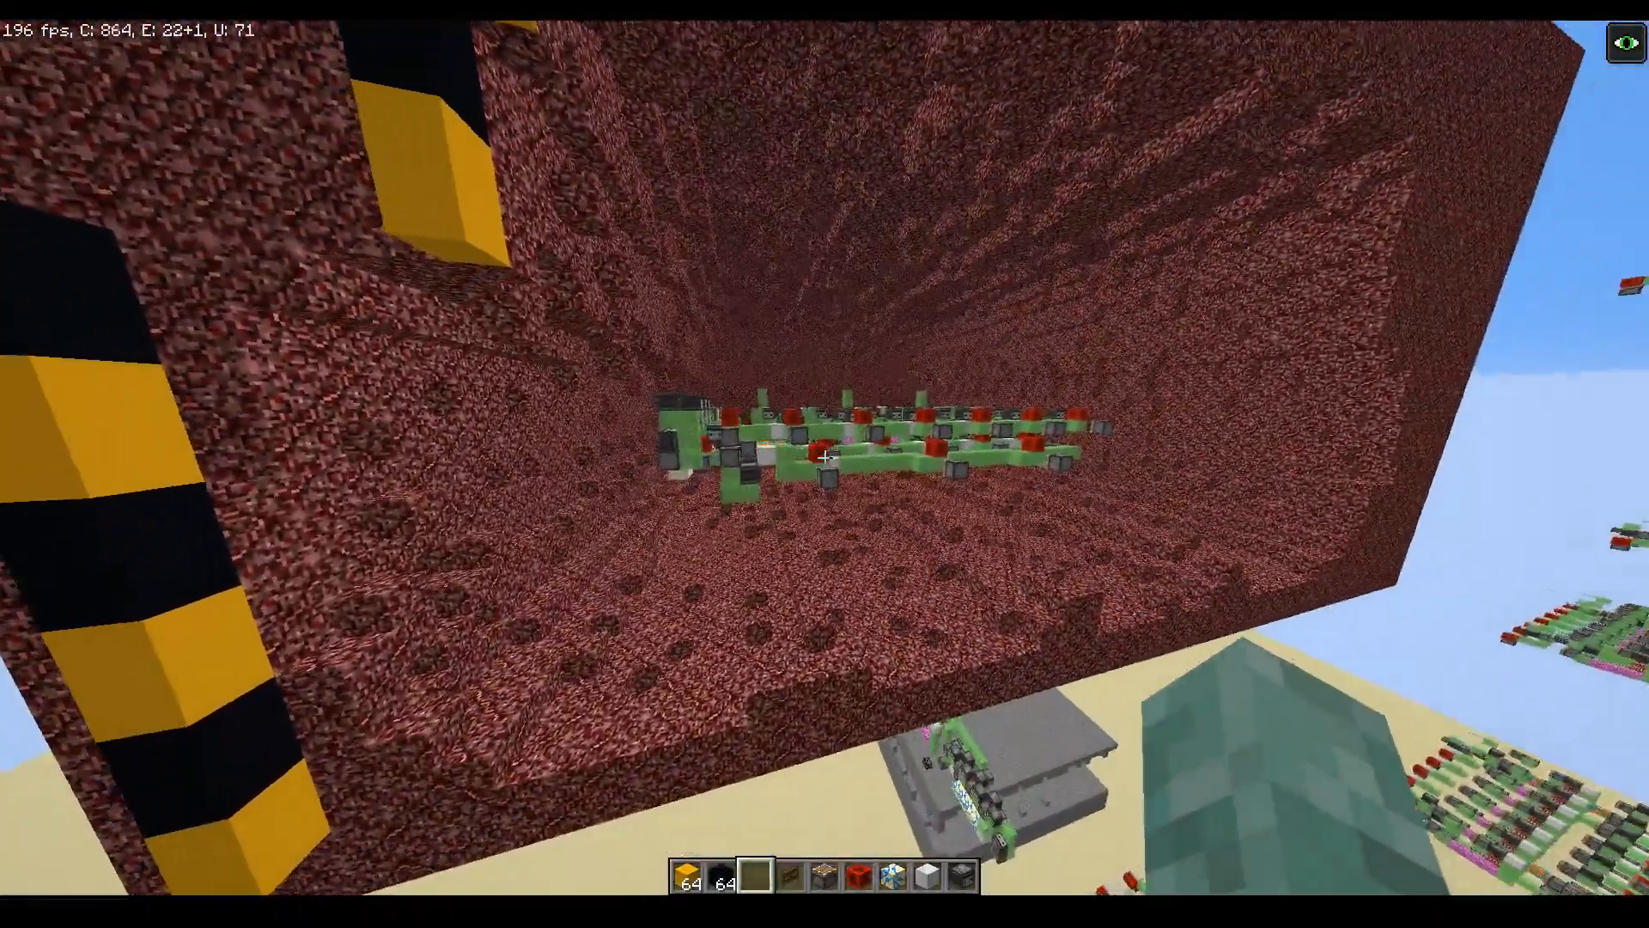
{"action": "mouse_move", "coordinate": [824, 480]}
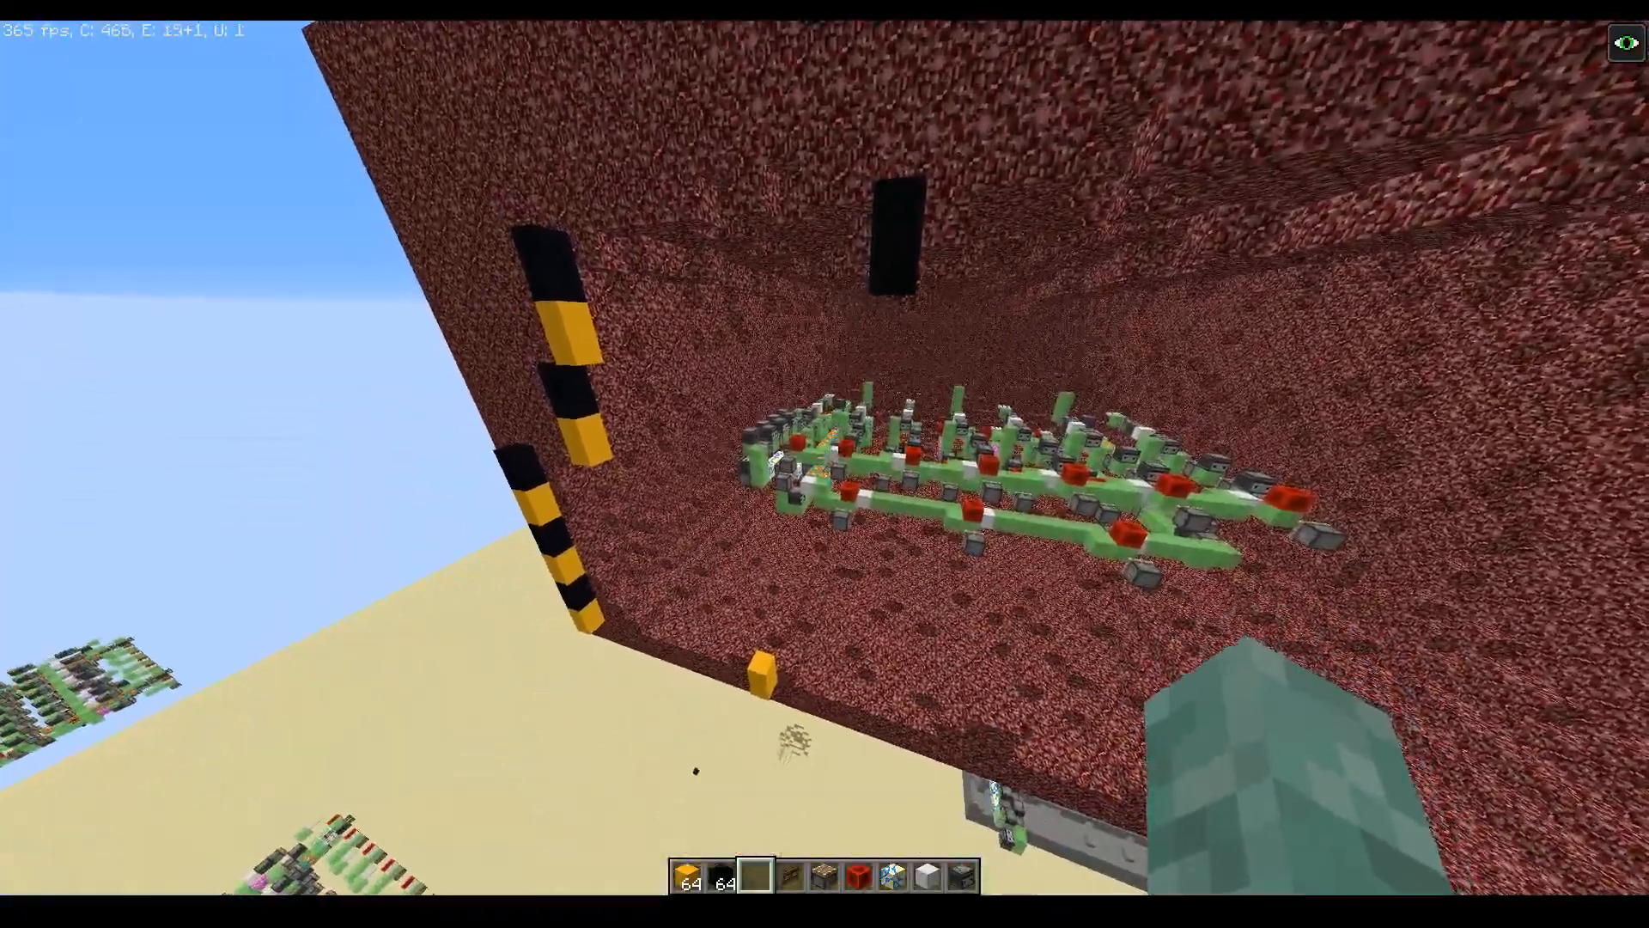
{"action": "mouse_move", "coordinate": [824, 462]}
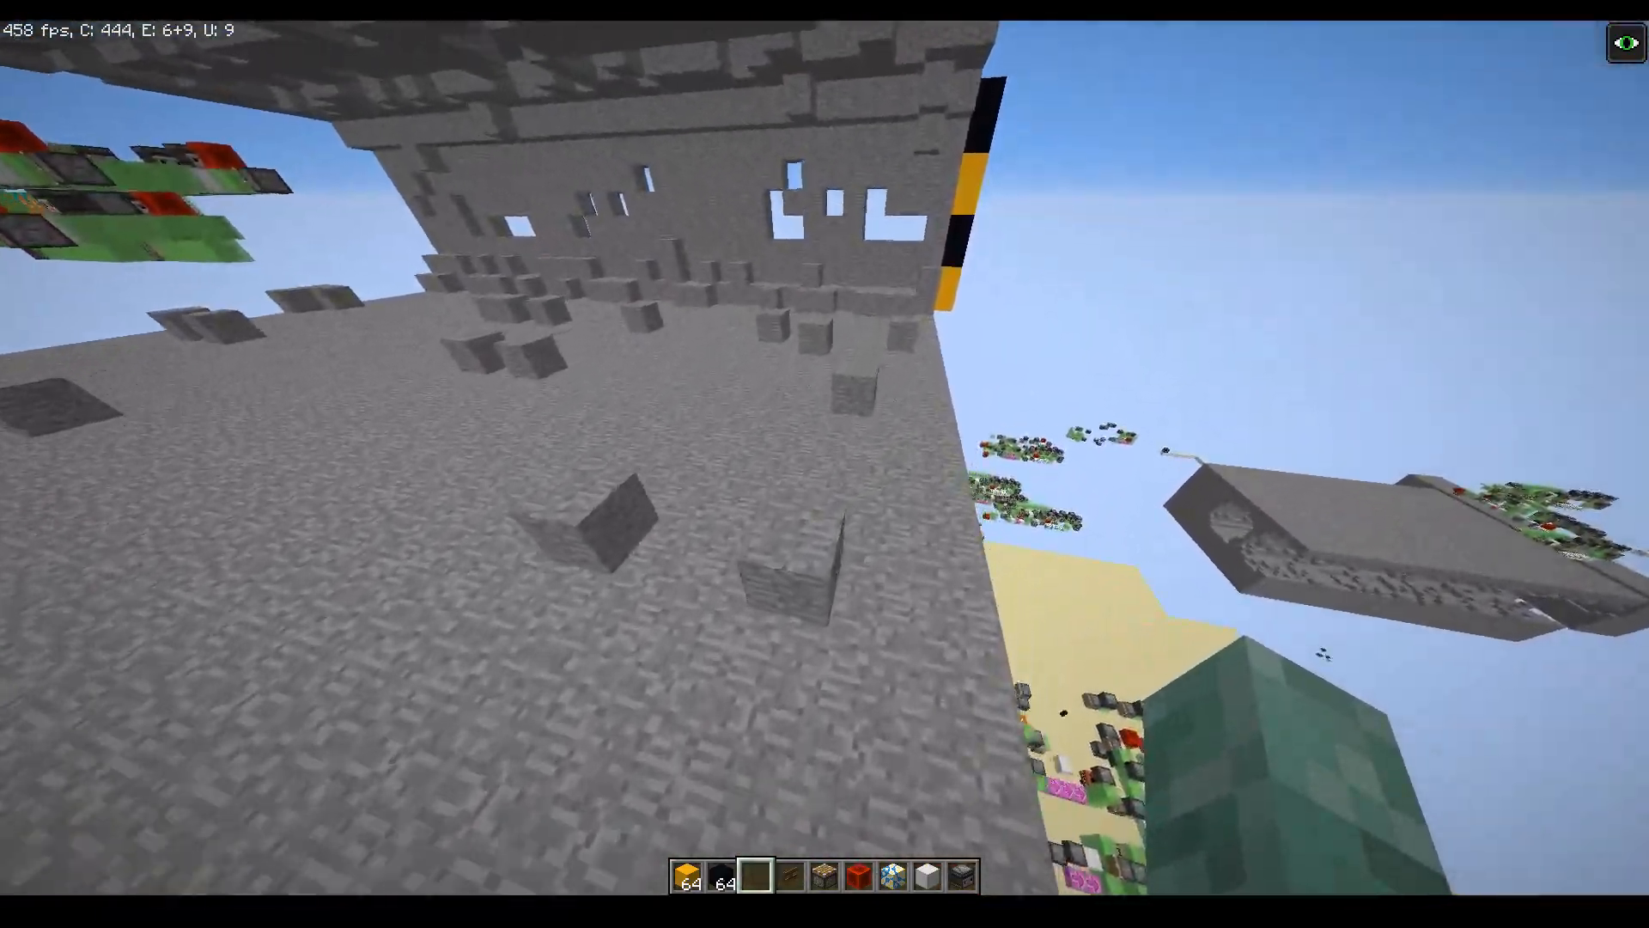
{"action": "mouse_move", "coordinate": [821, 461]}
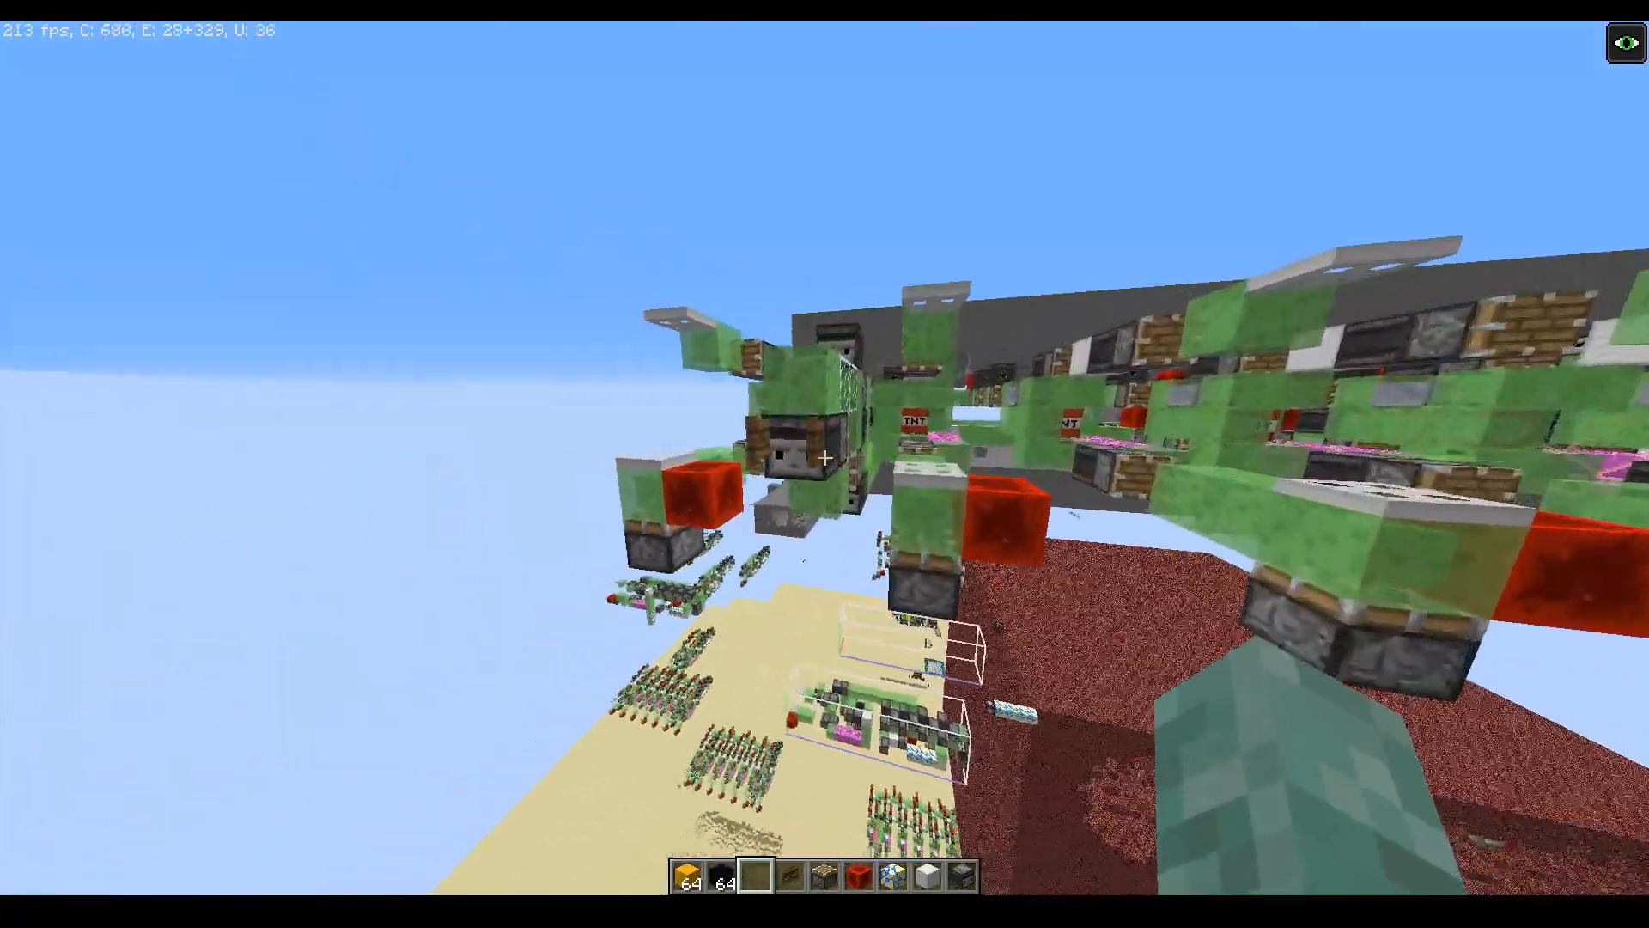
{"action": "mouse_move", "coordinate": [825, 456]}
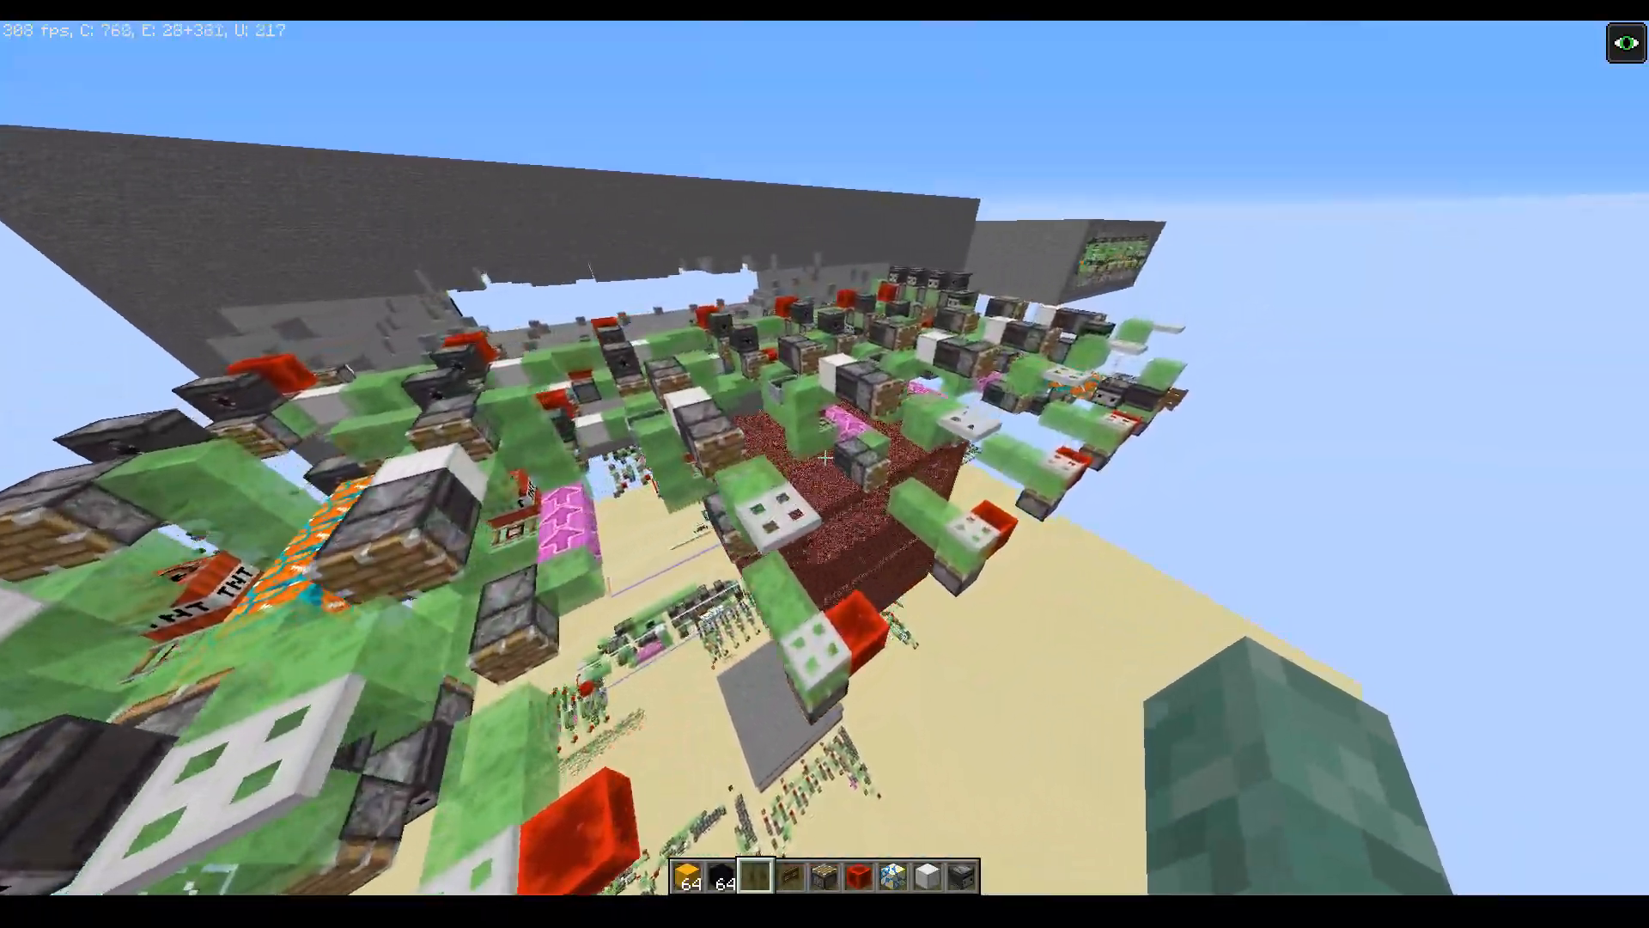